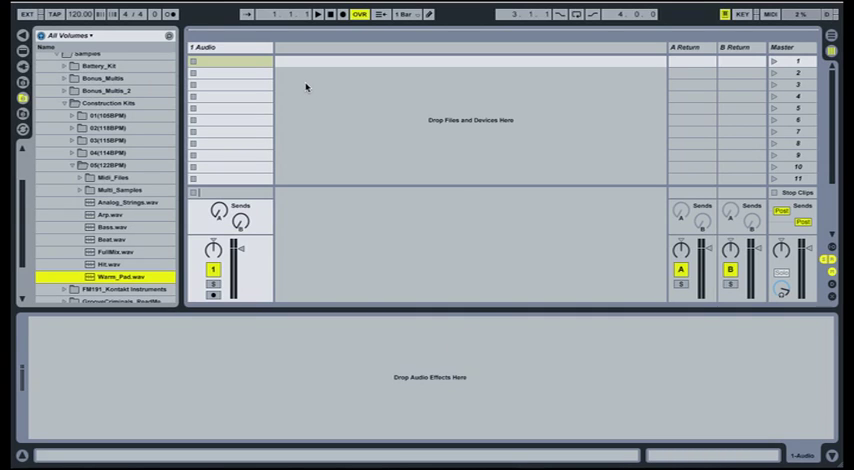
Preview Warm_Pad.wav and drop it into the 1 Audio track's first clip slot.
{"action": "left_click", "coordinate": [108, 252]}
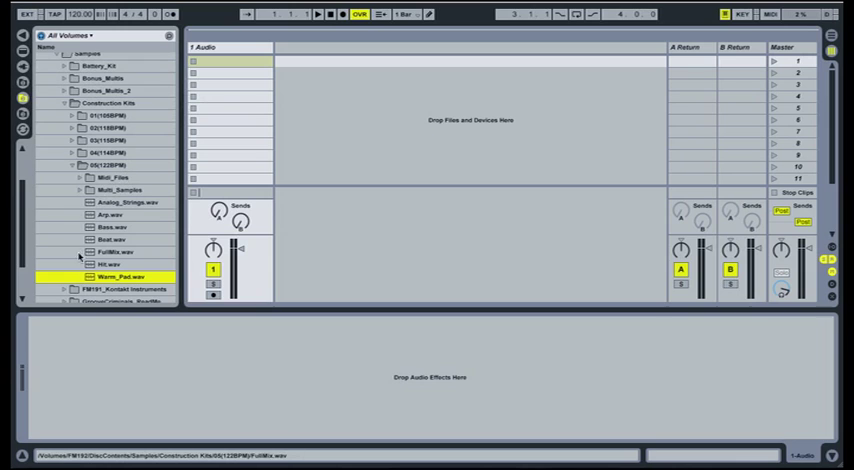
{"action": "left_click", "coordinate": [113, 277]}
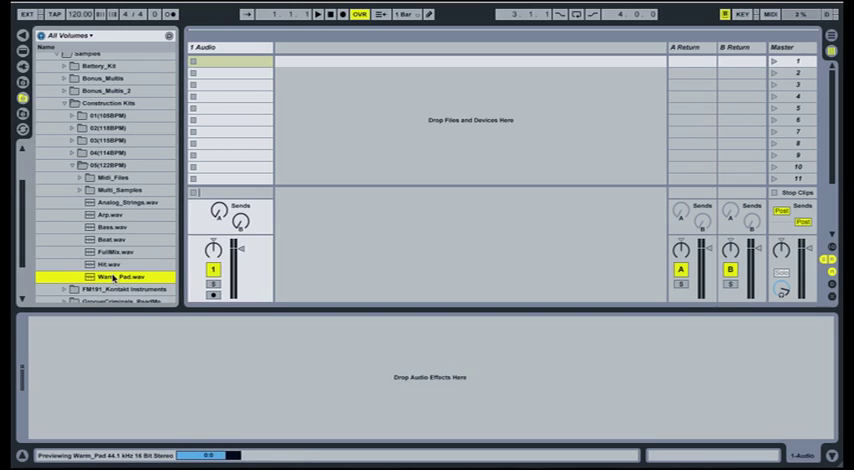
{"action": "left_click_drag", "start_coordinate": [113, 277], "coordinate": [228, 61]}
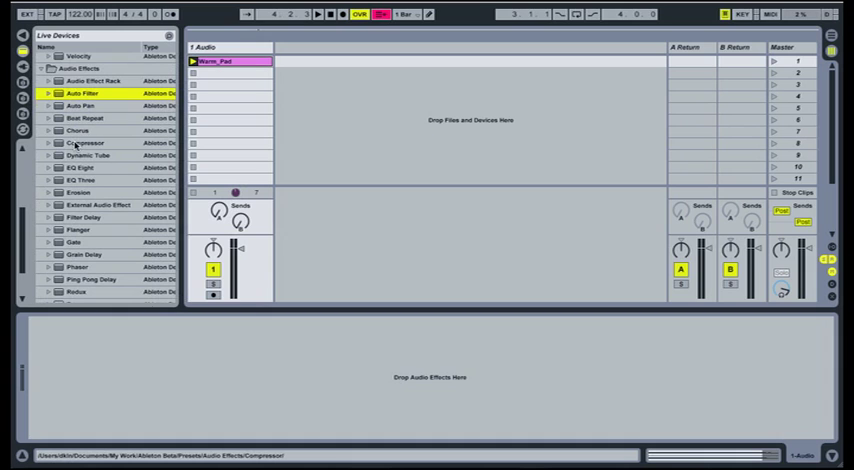
Load the Compressor audio effect onto the Warm_Pad track from the Live Devices browser.
{"action": "left_click", "coordinate": [85, 142]}
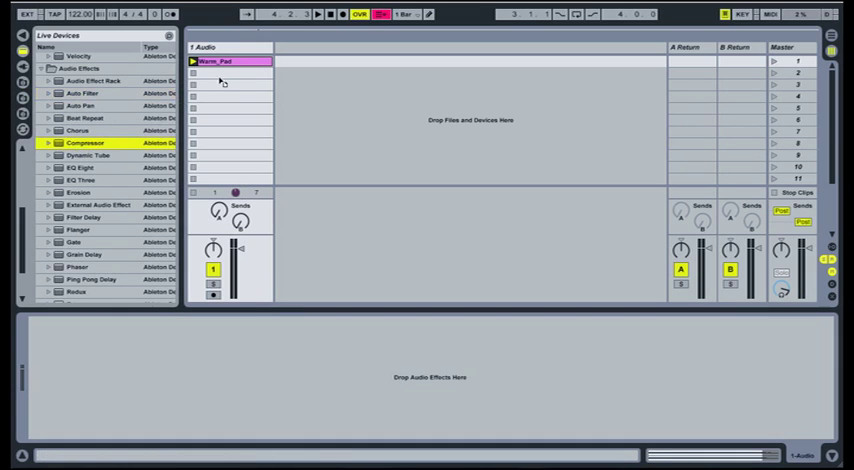
{"action": "double_click", "coordinate": [85, 142]}
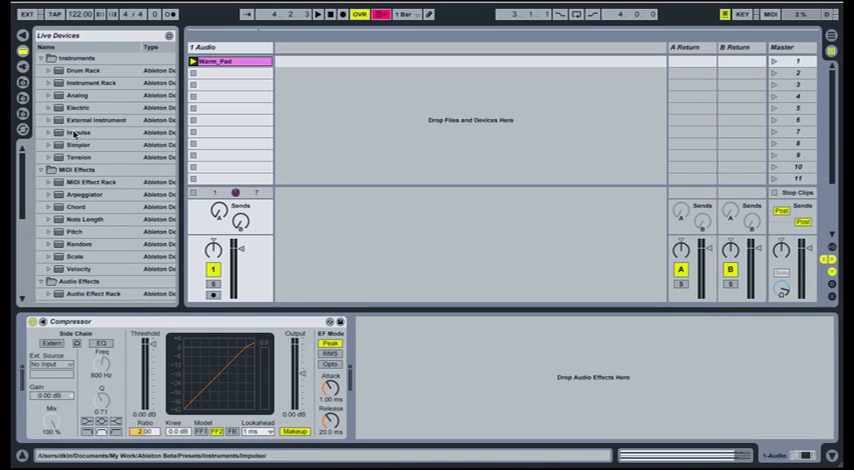
Create an Impulse track and preview kick samples, including kick_002 and kick_011.
{"action": "double_click", "coordinate": [78, 131]}
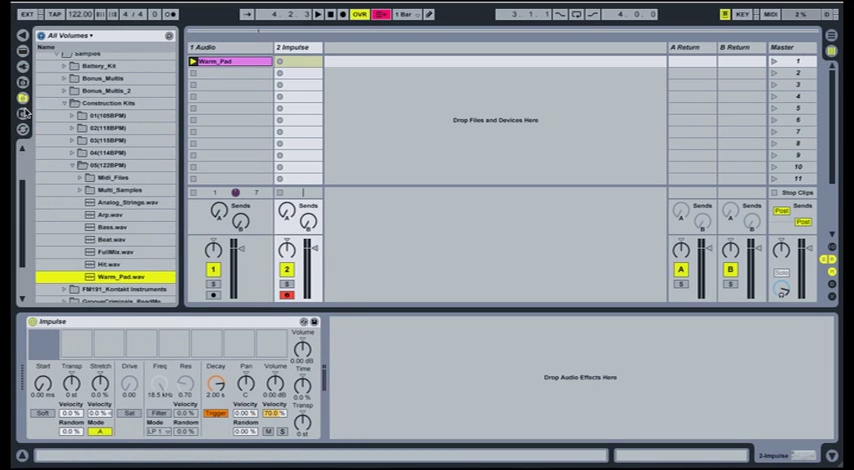
{"action": "scroll", "scroll_direction": "down", "scroll_amount": 3}
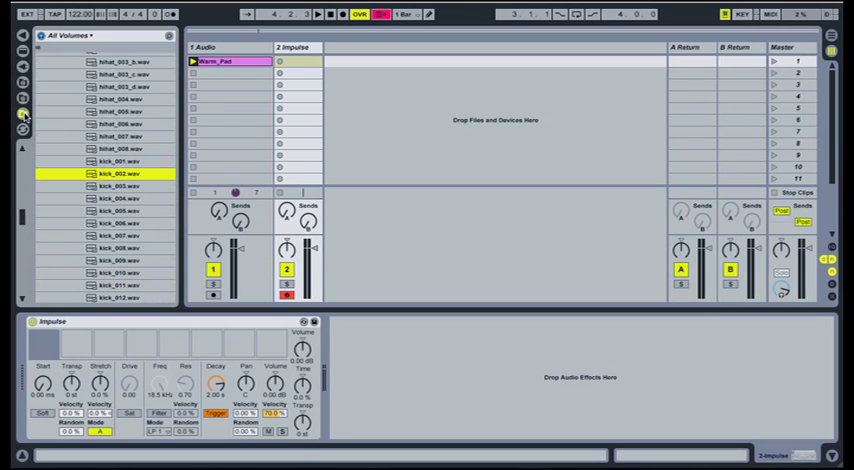
{"action": "left_click", "coordinate": [120, 186]}
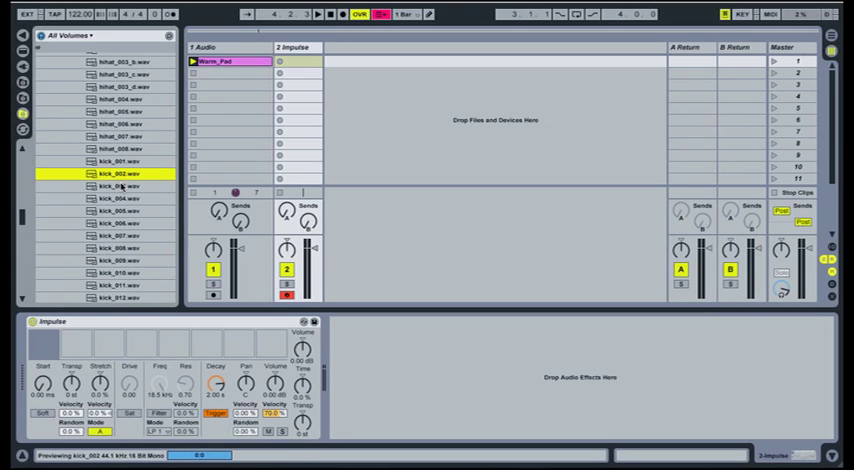
{"action": "left_click", "coordinate": [113, 198]}
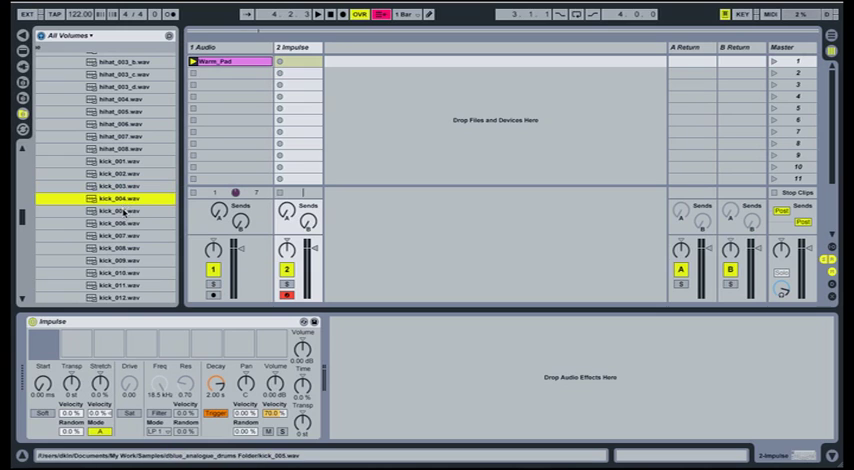
{"action": "left_click", "coordinate": [125, 223]}
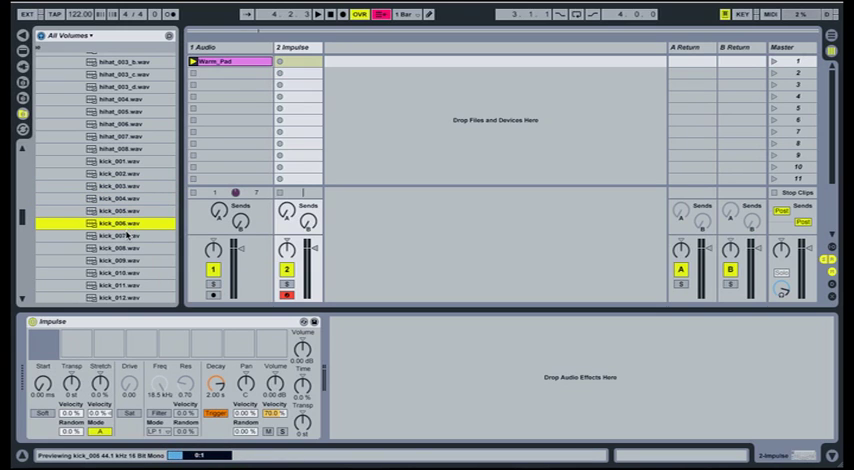
{"action": "left_click", "coordinate": [127, 260]}
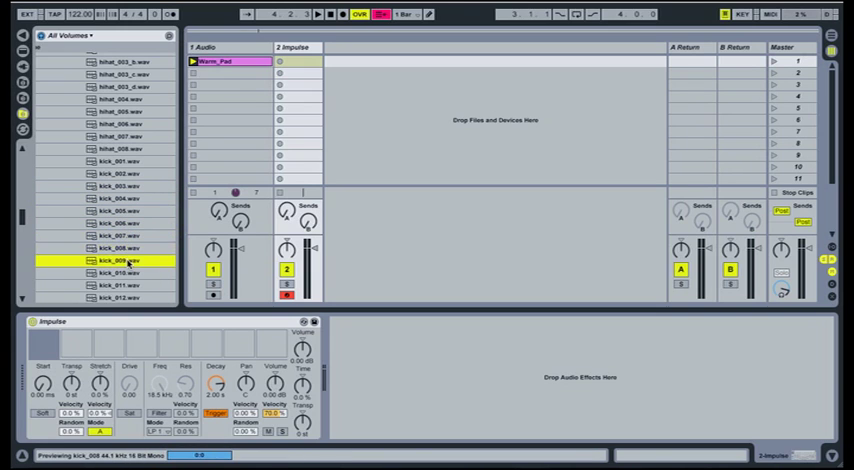
{"action": "left_click", "coordinate": [120, 286]}
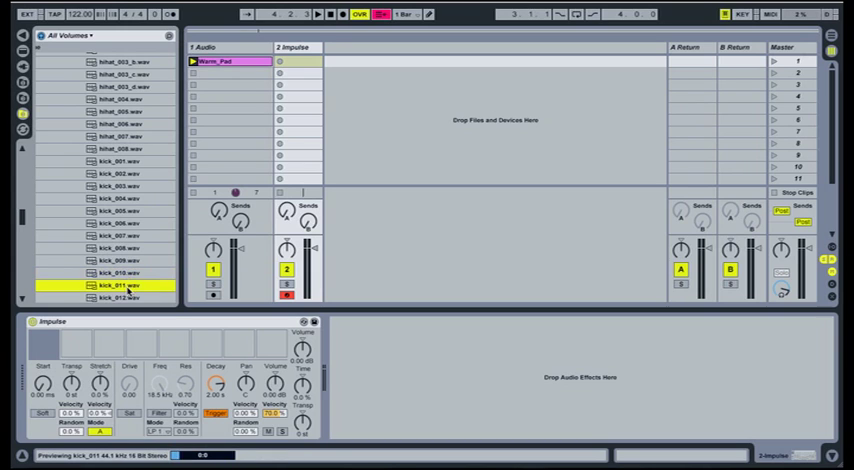
{"action": "left_click", "coordinate": [113, 272]}
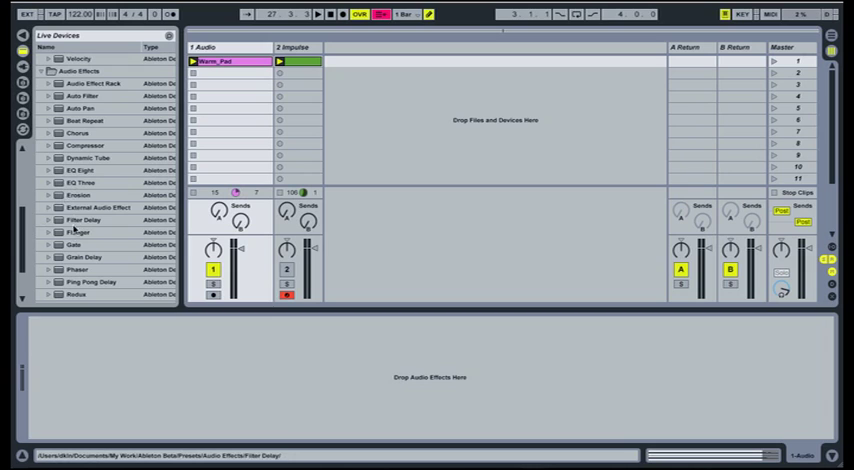
{"action": "left_click", "coordinate": [74, 245]}
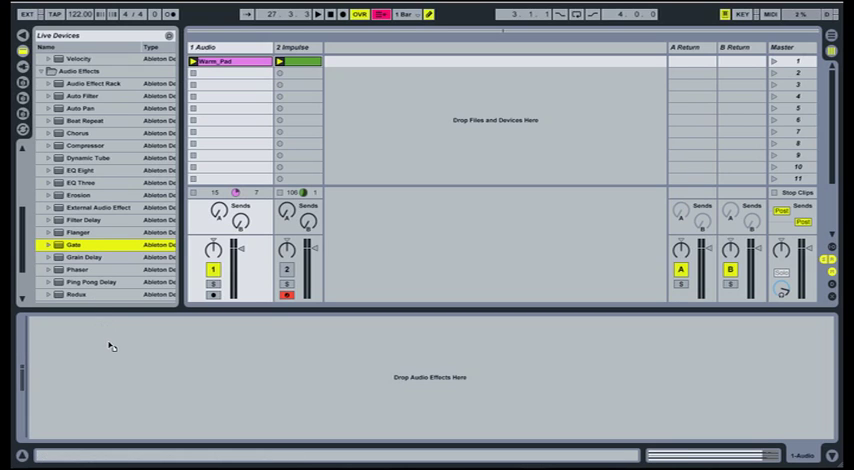
{"action": "double_click", "coordinate": [72, 244]}
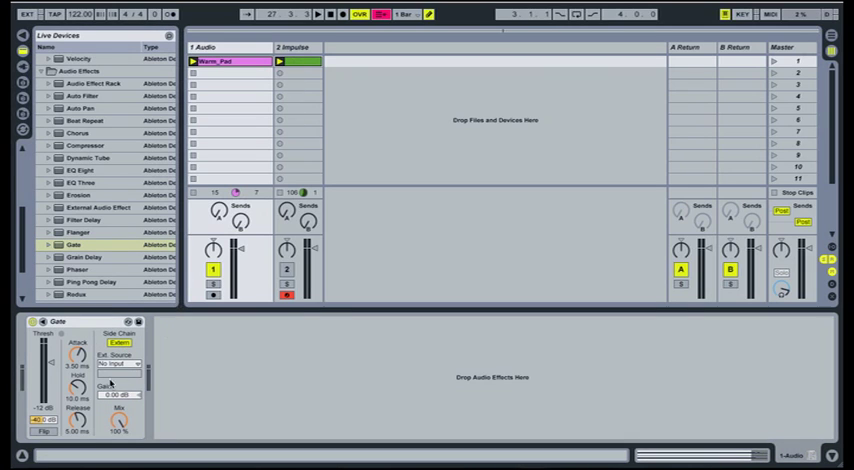
{"action": "left_click", "coordinate": [120, 364]}
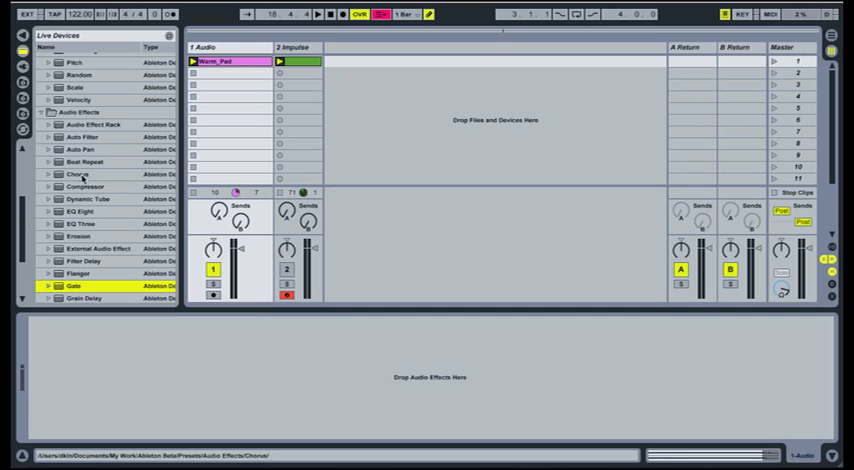
Load Auto Filter onto the Warm_Pad track and start song playback.
{"action": "left_click", "coordinate": [85, 137]}
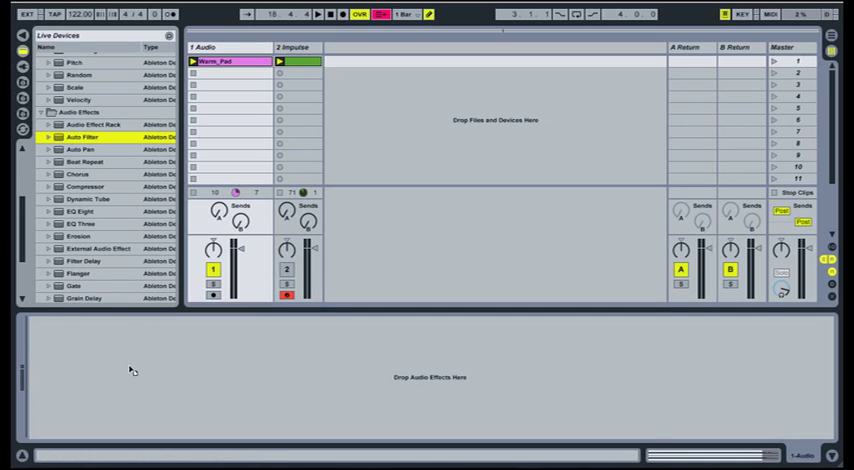
{"action": "double_click", "coordinate": [84, 137]}
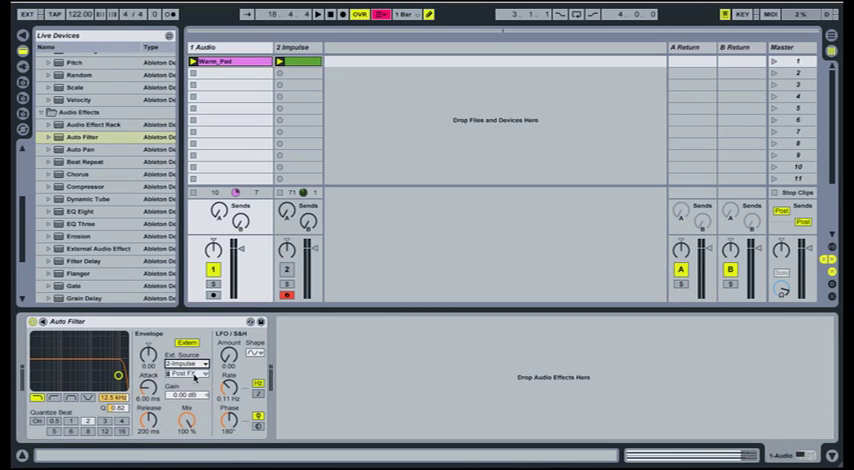
{"action": "left_click", "coordinate": [320, 14]}
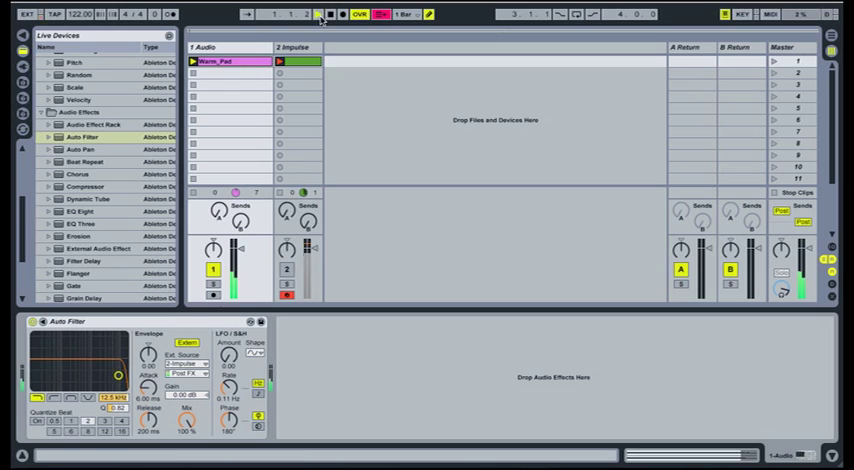